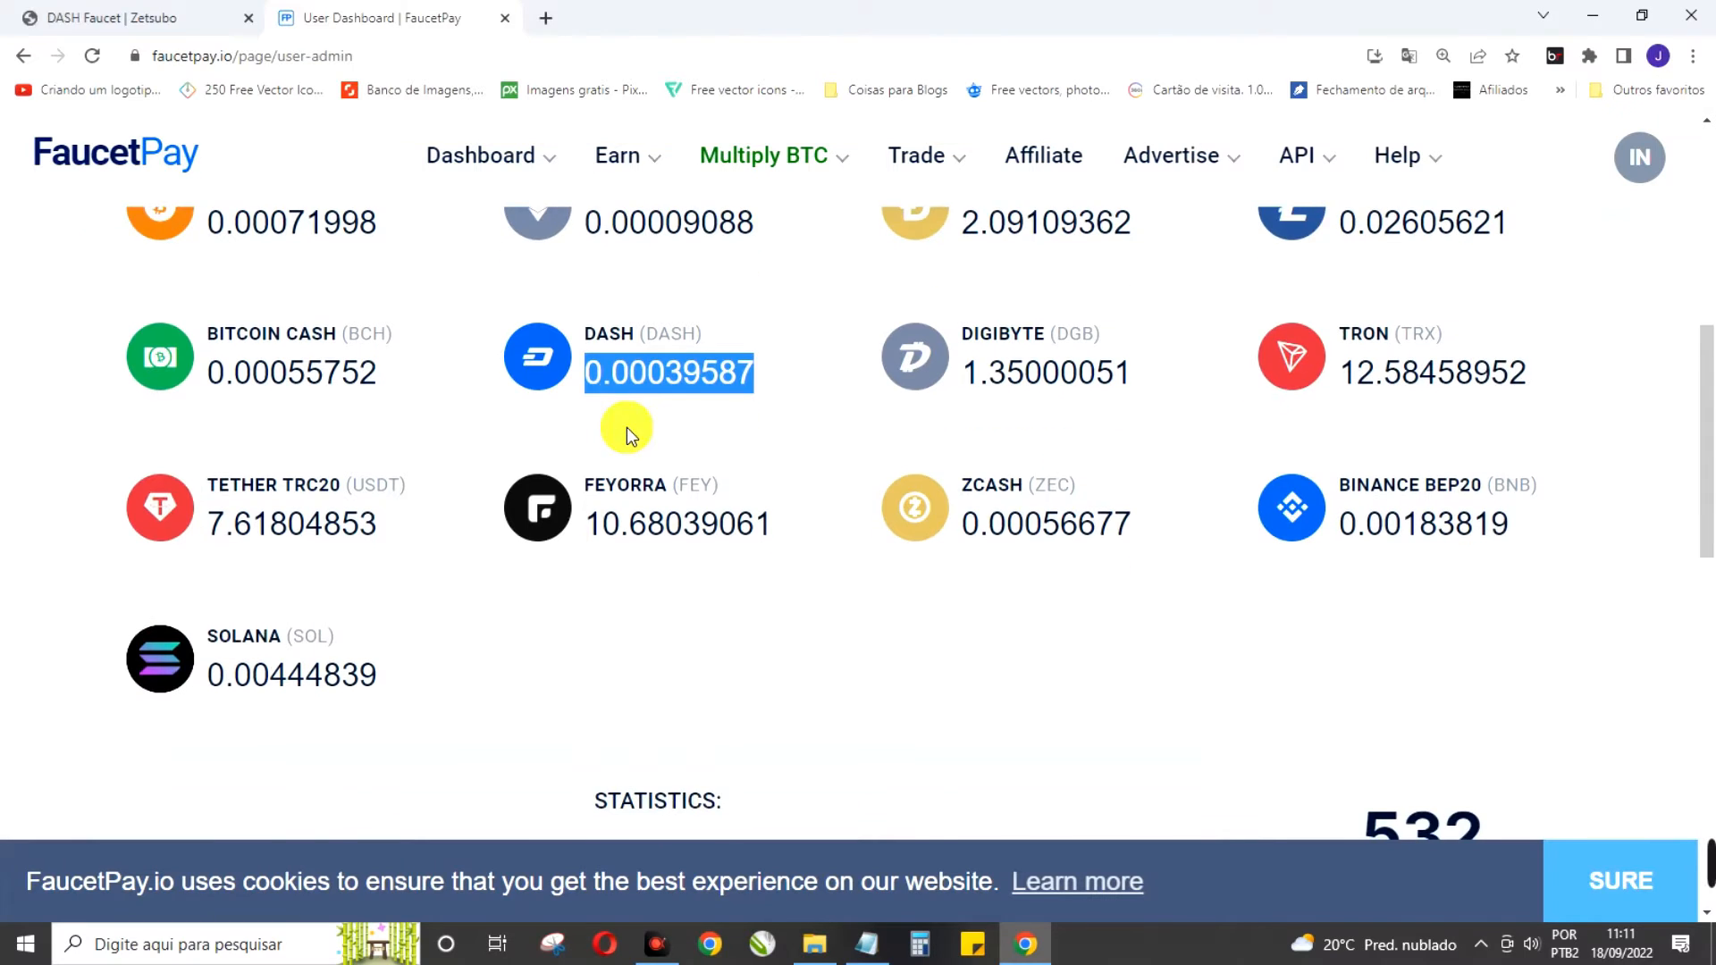
Scroll and zoom the faucet page to bring the Anti-Bot link images into view
scroll(down, 3)
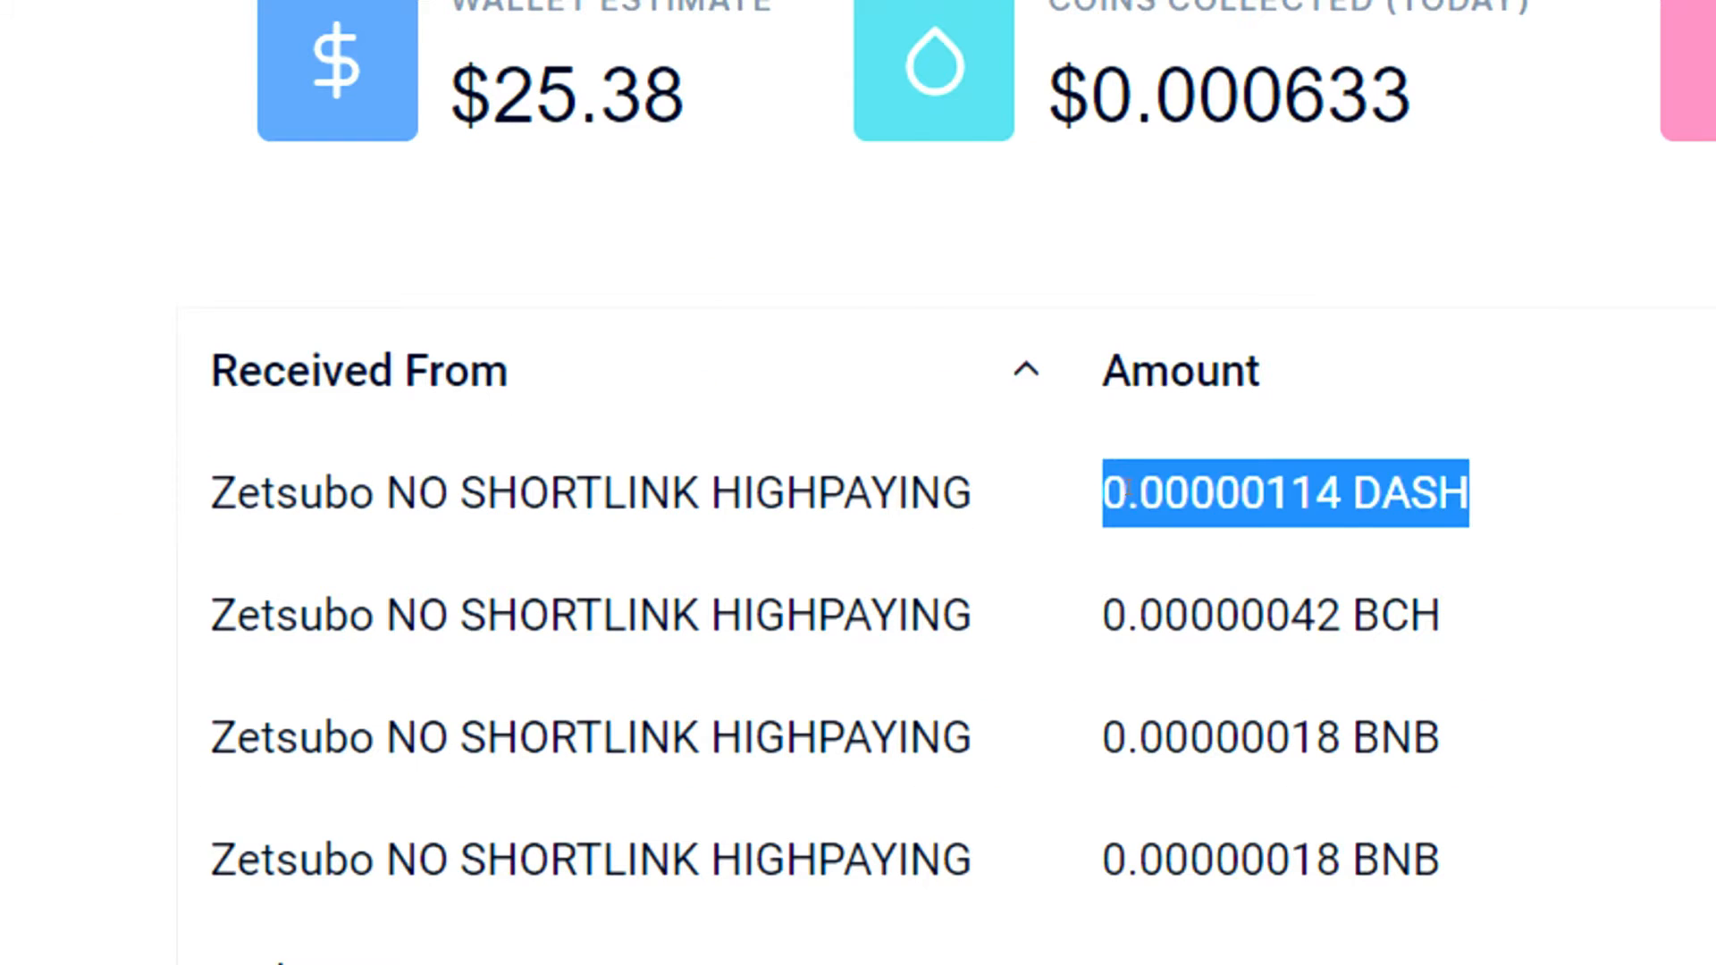
scroll(right, 3)
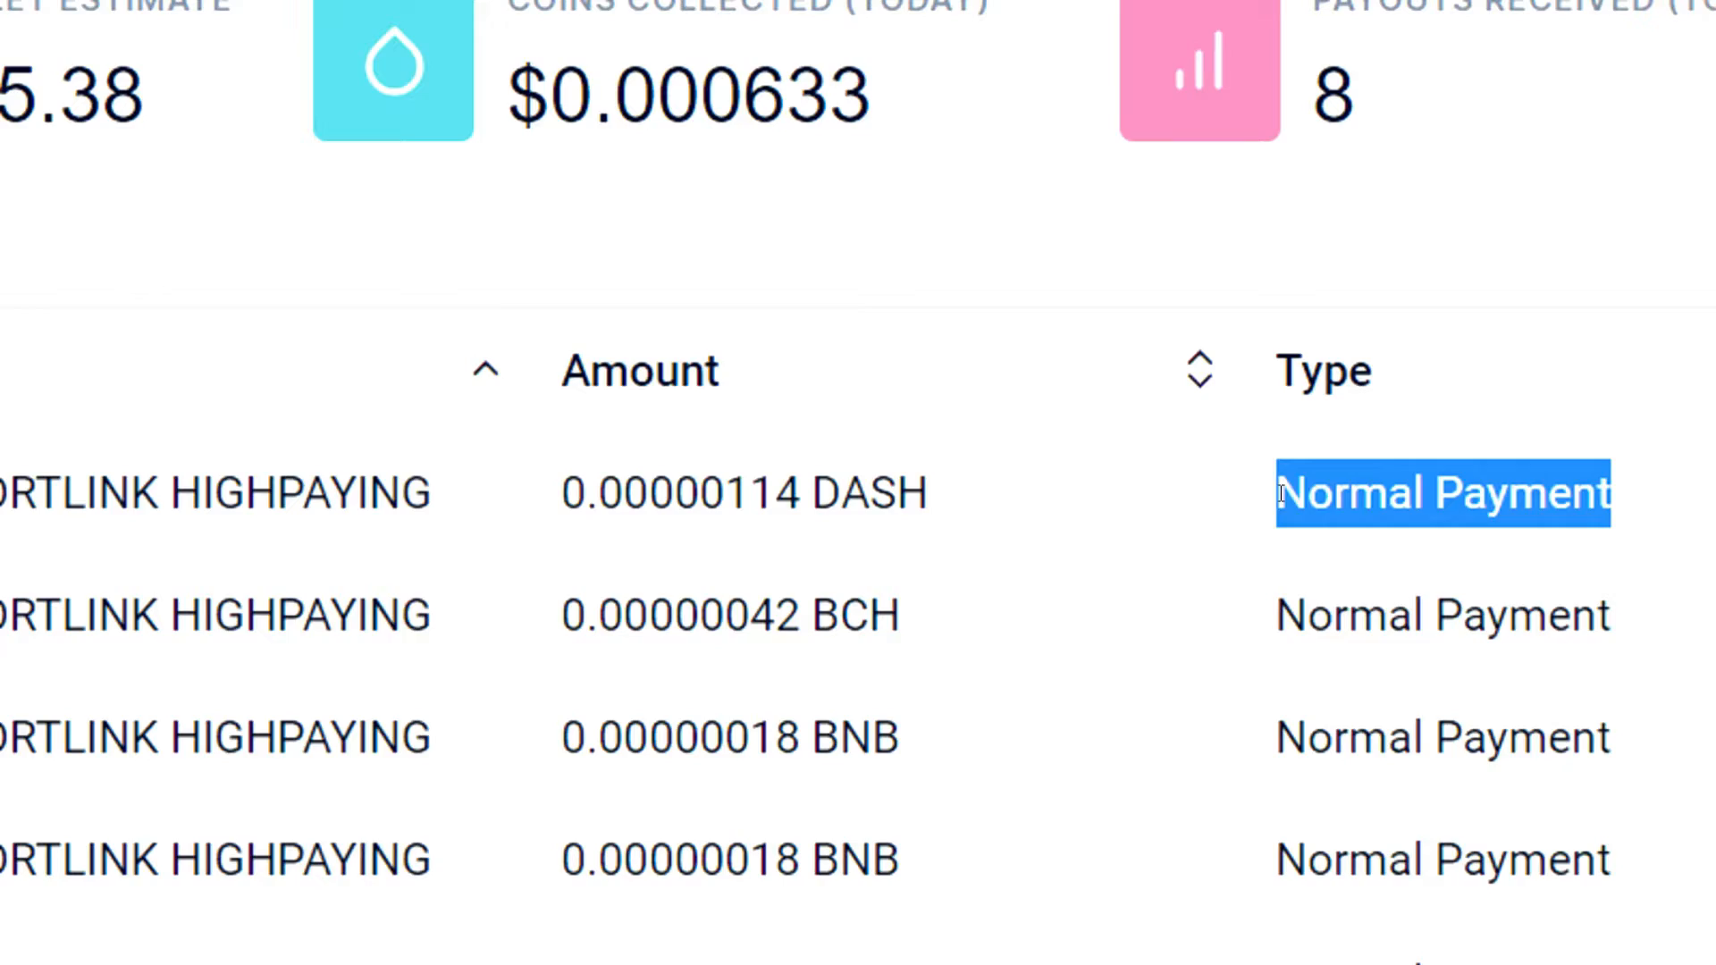
scroll(right, 3)
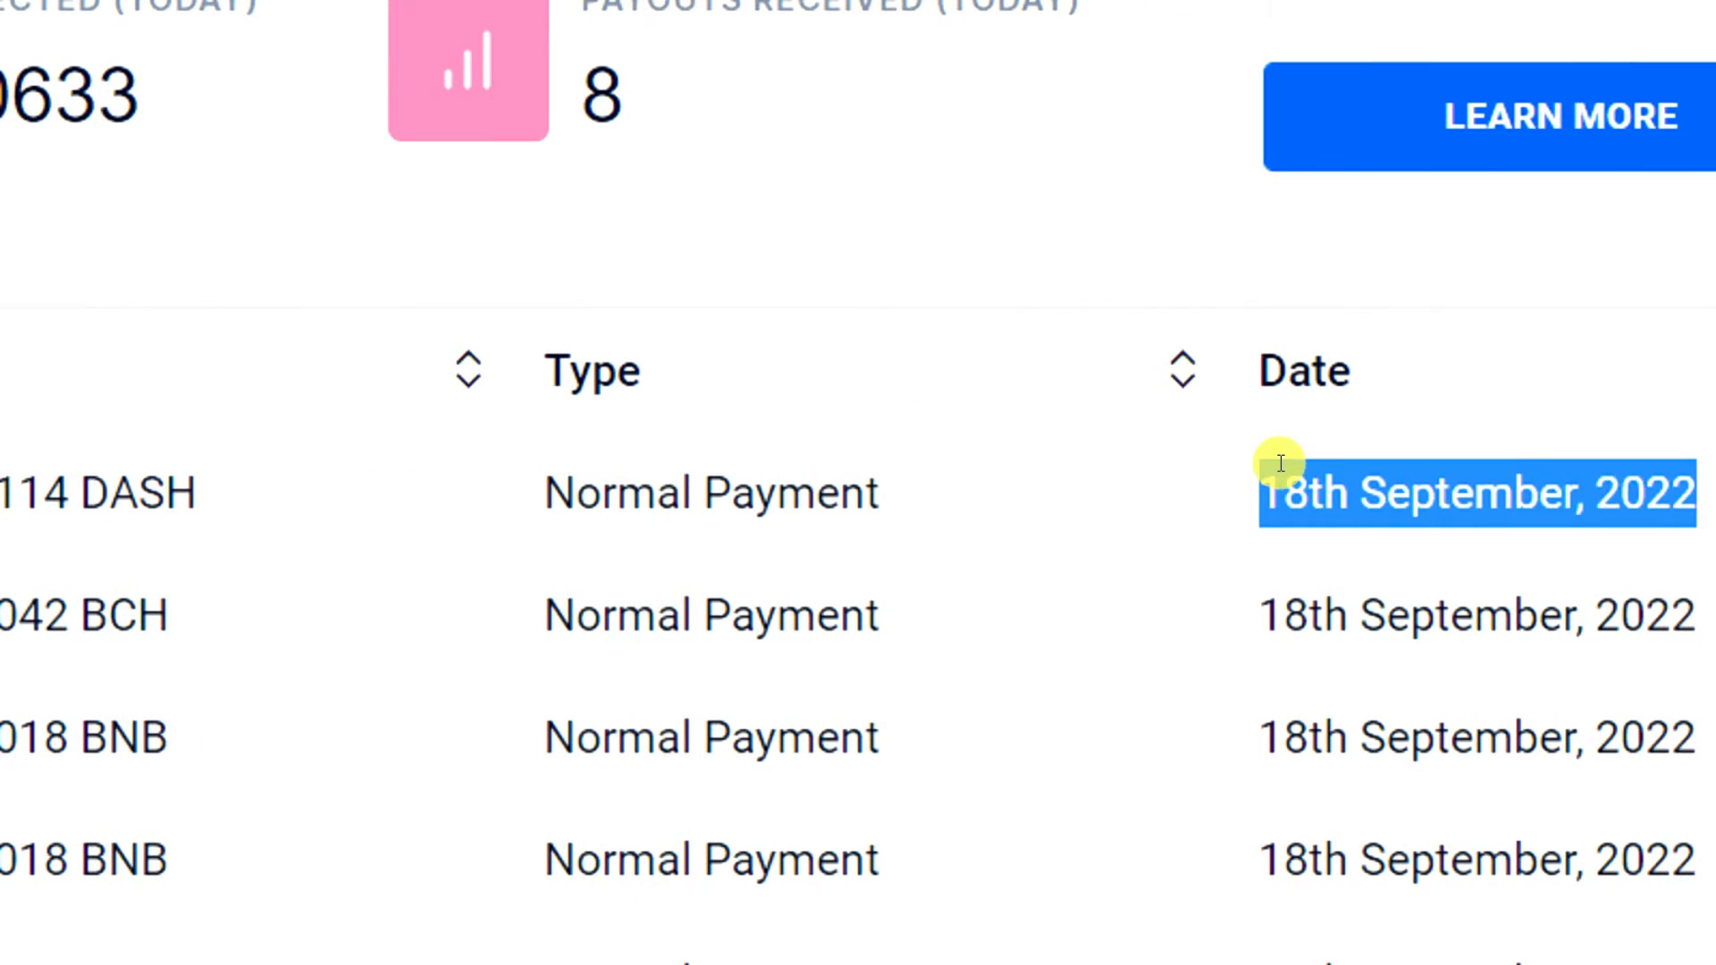
click(197, 36)
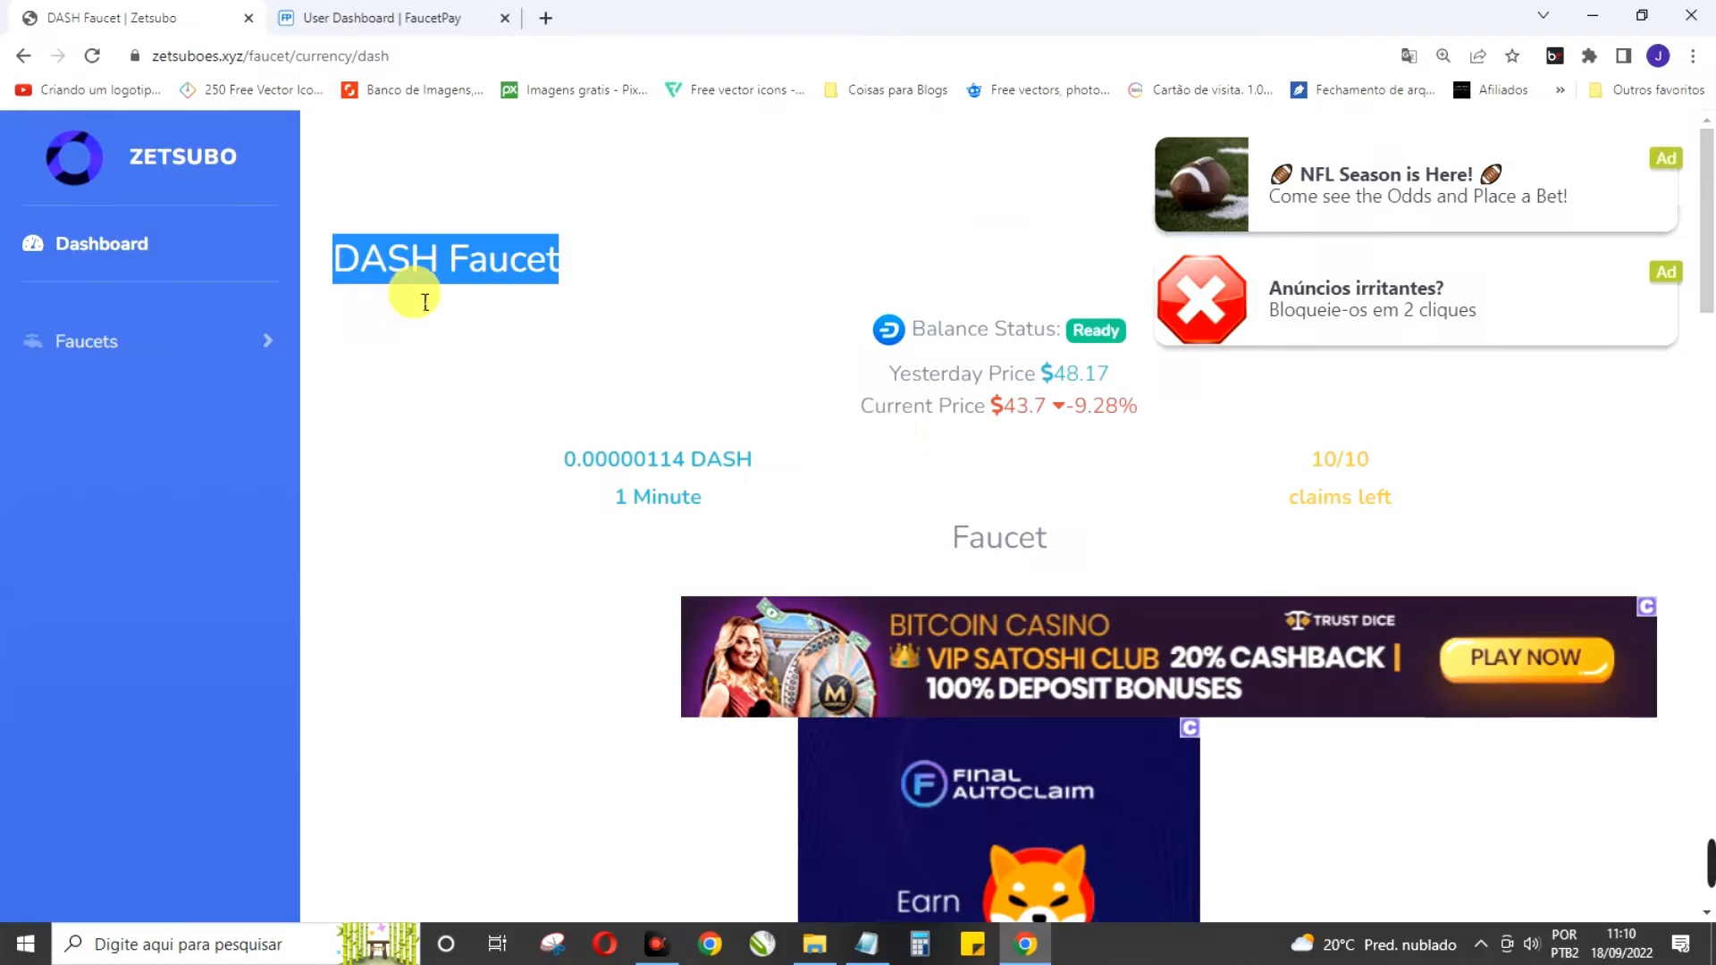
key(ctrl+plus)
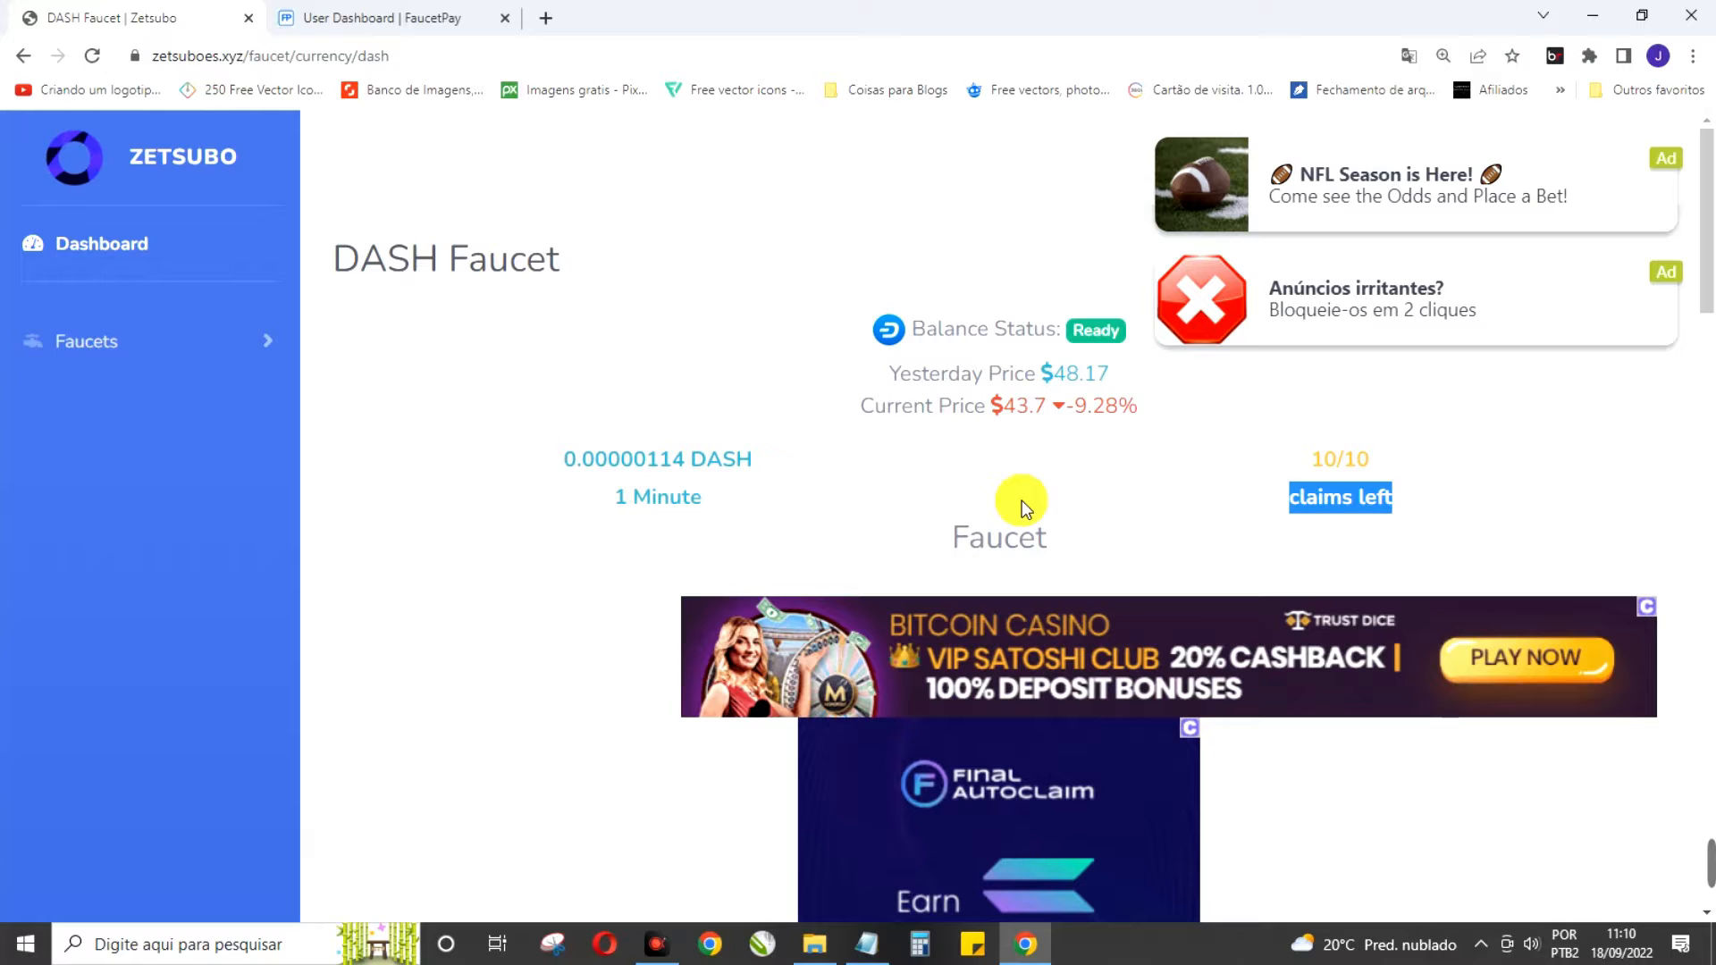
scroll(down, 3)
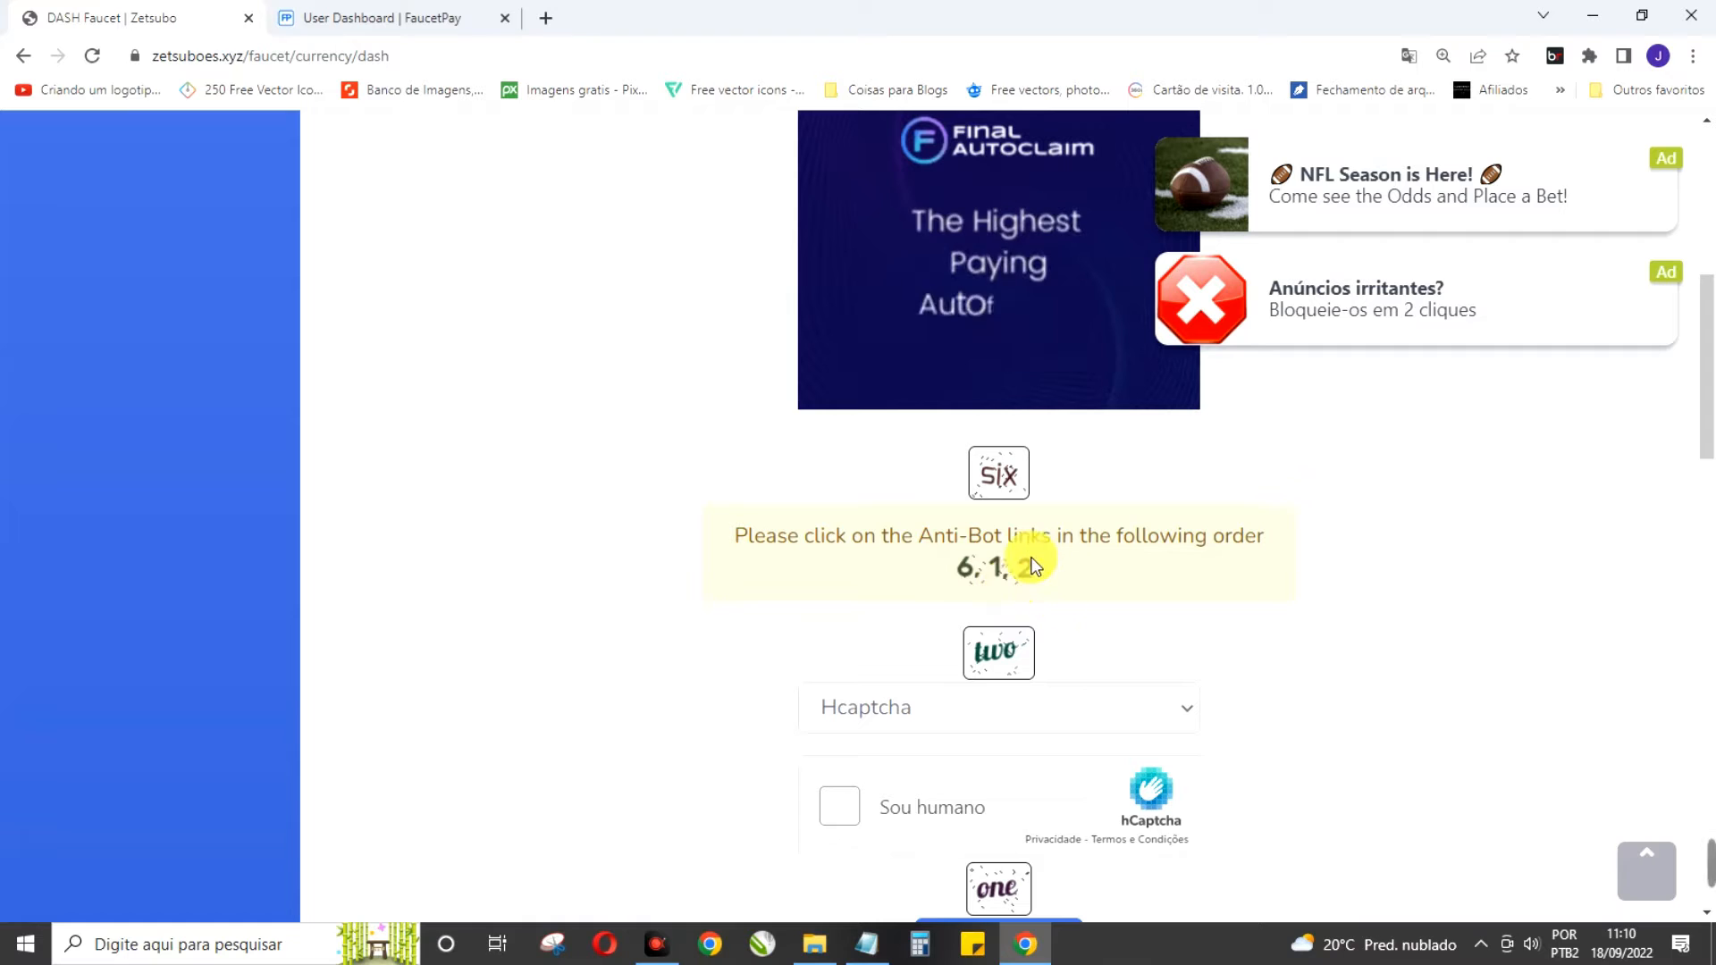
Select the anti-bot links in the shown order: six, one, then two
click(998, 472)
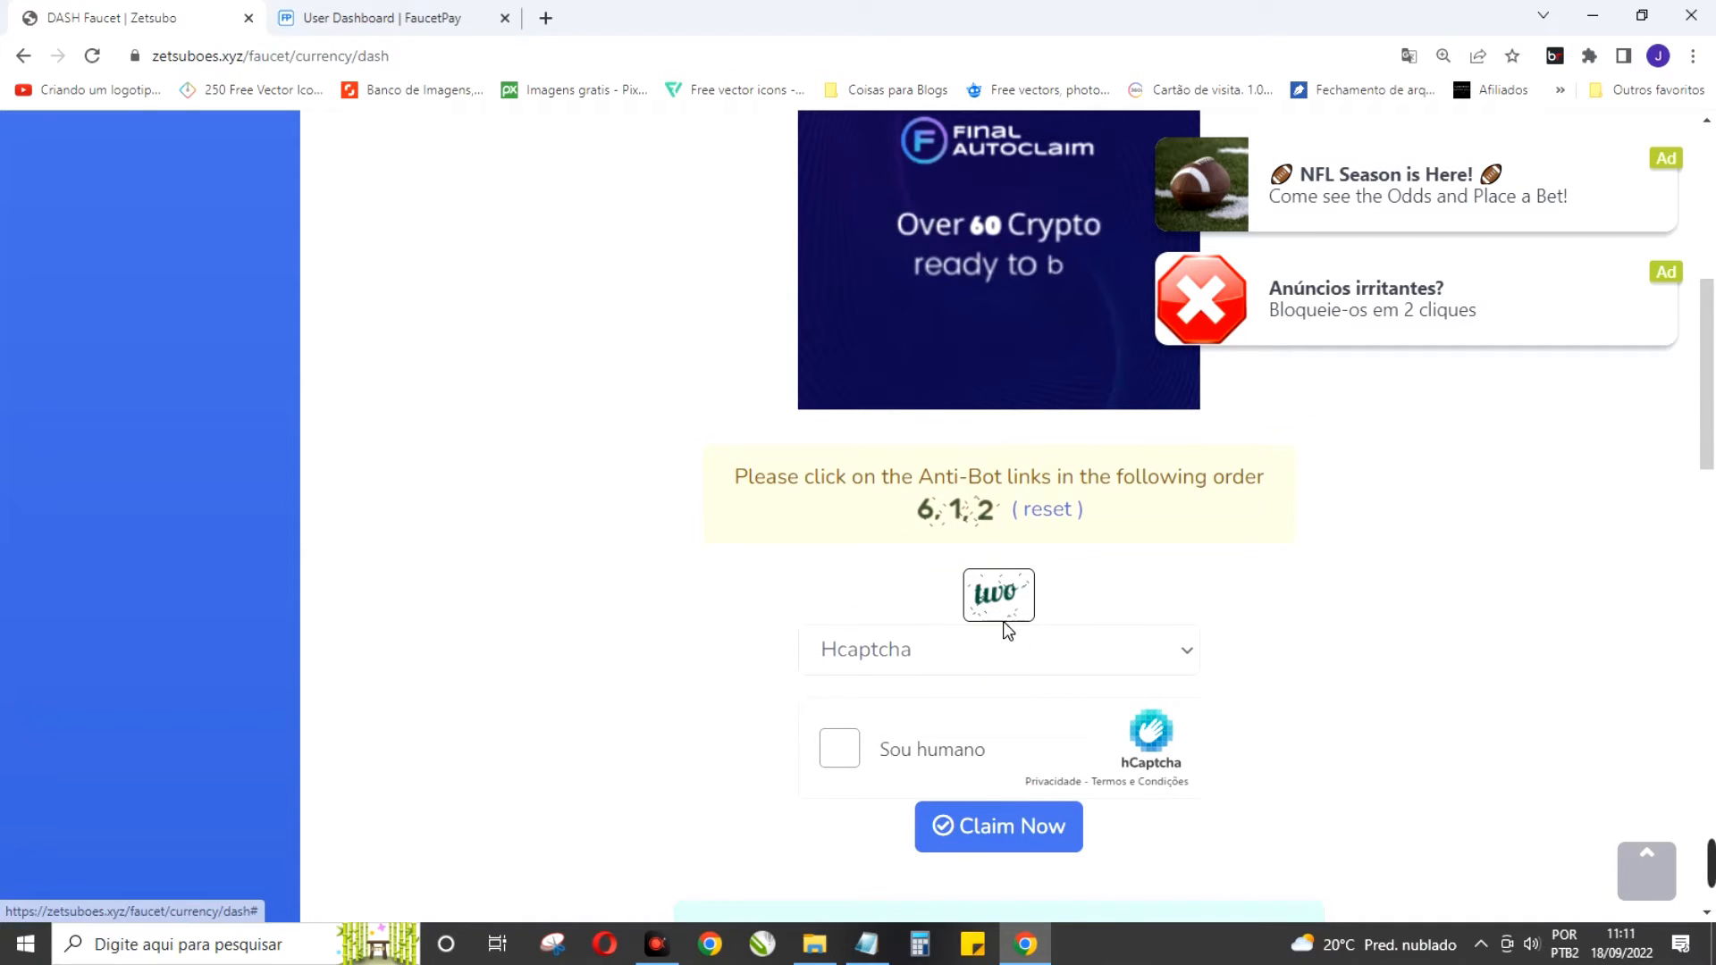
click(840, 749)
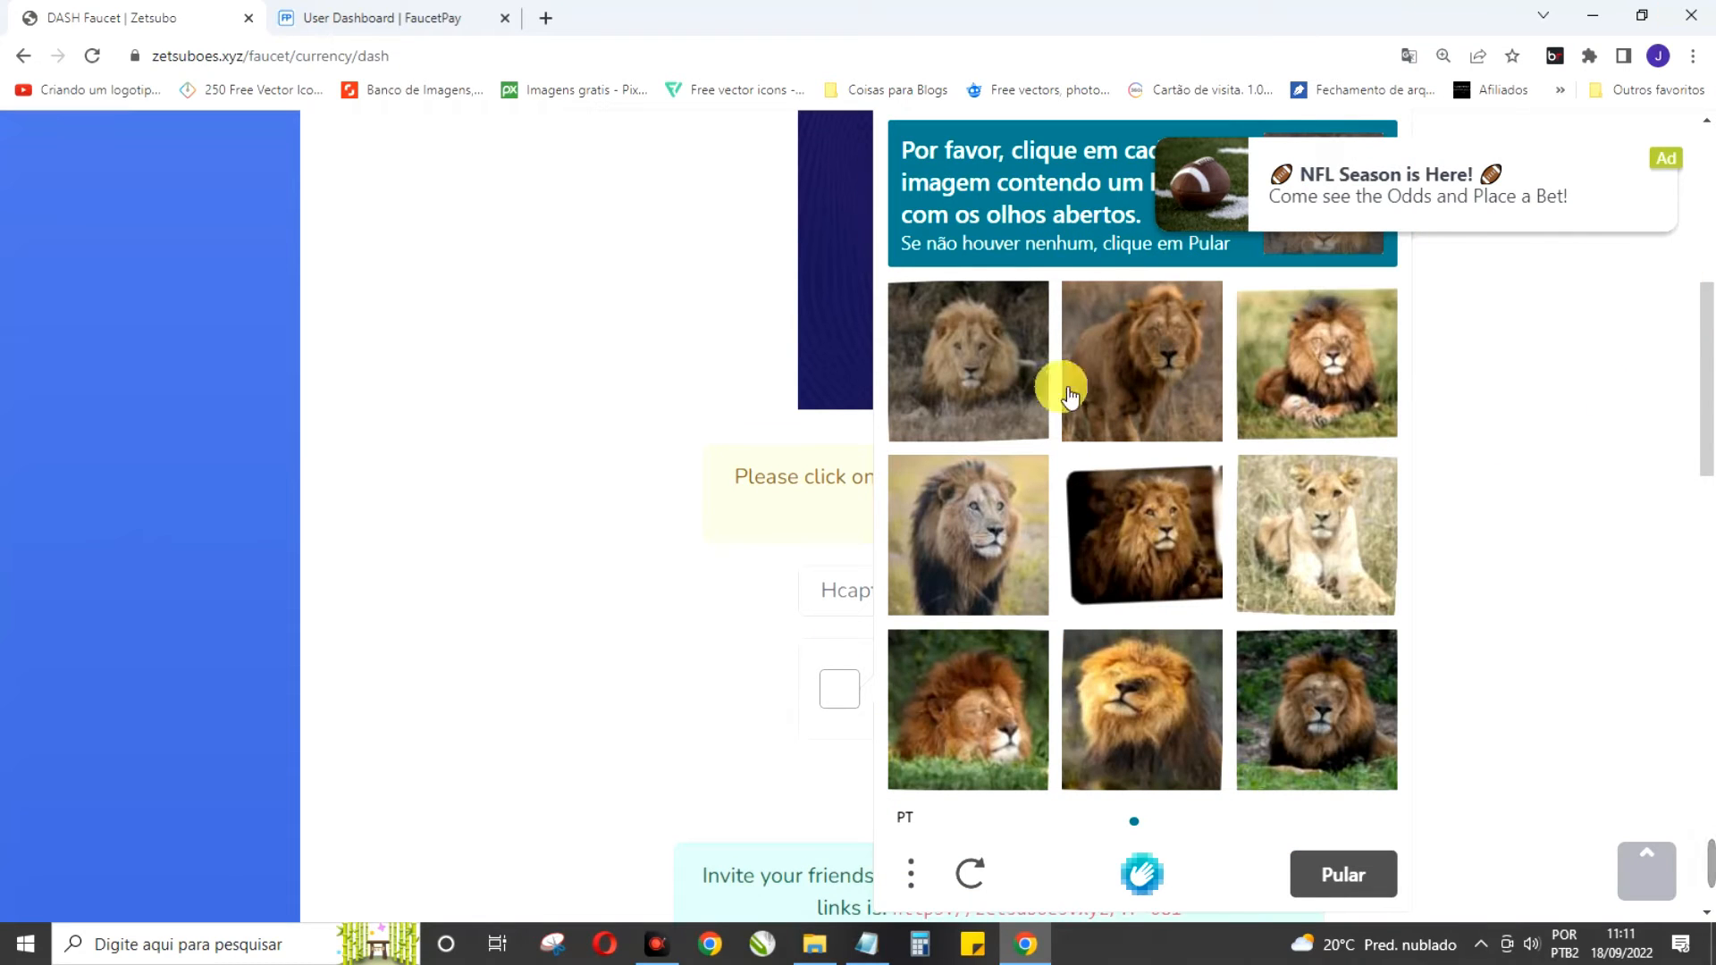
Select the lion images with open eyes and verify the hCaptcha as human
click(1318, 534)
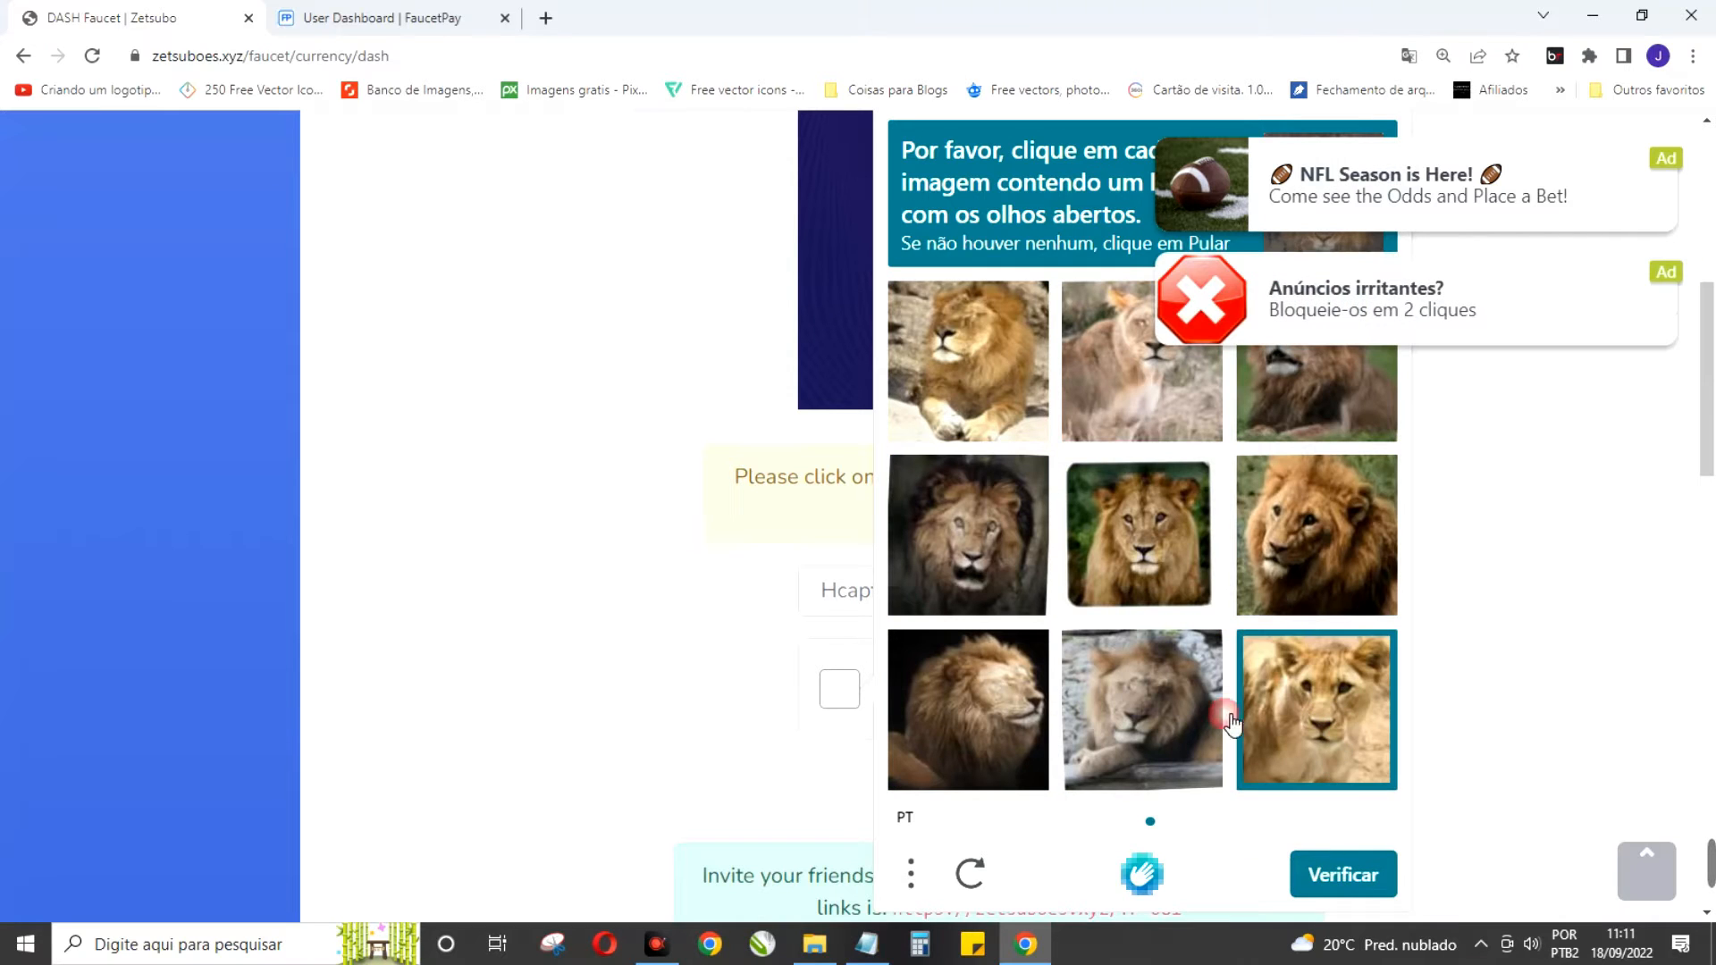
click(967, 534)
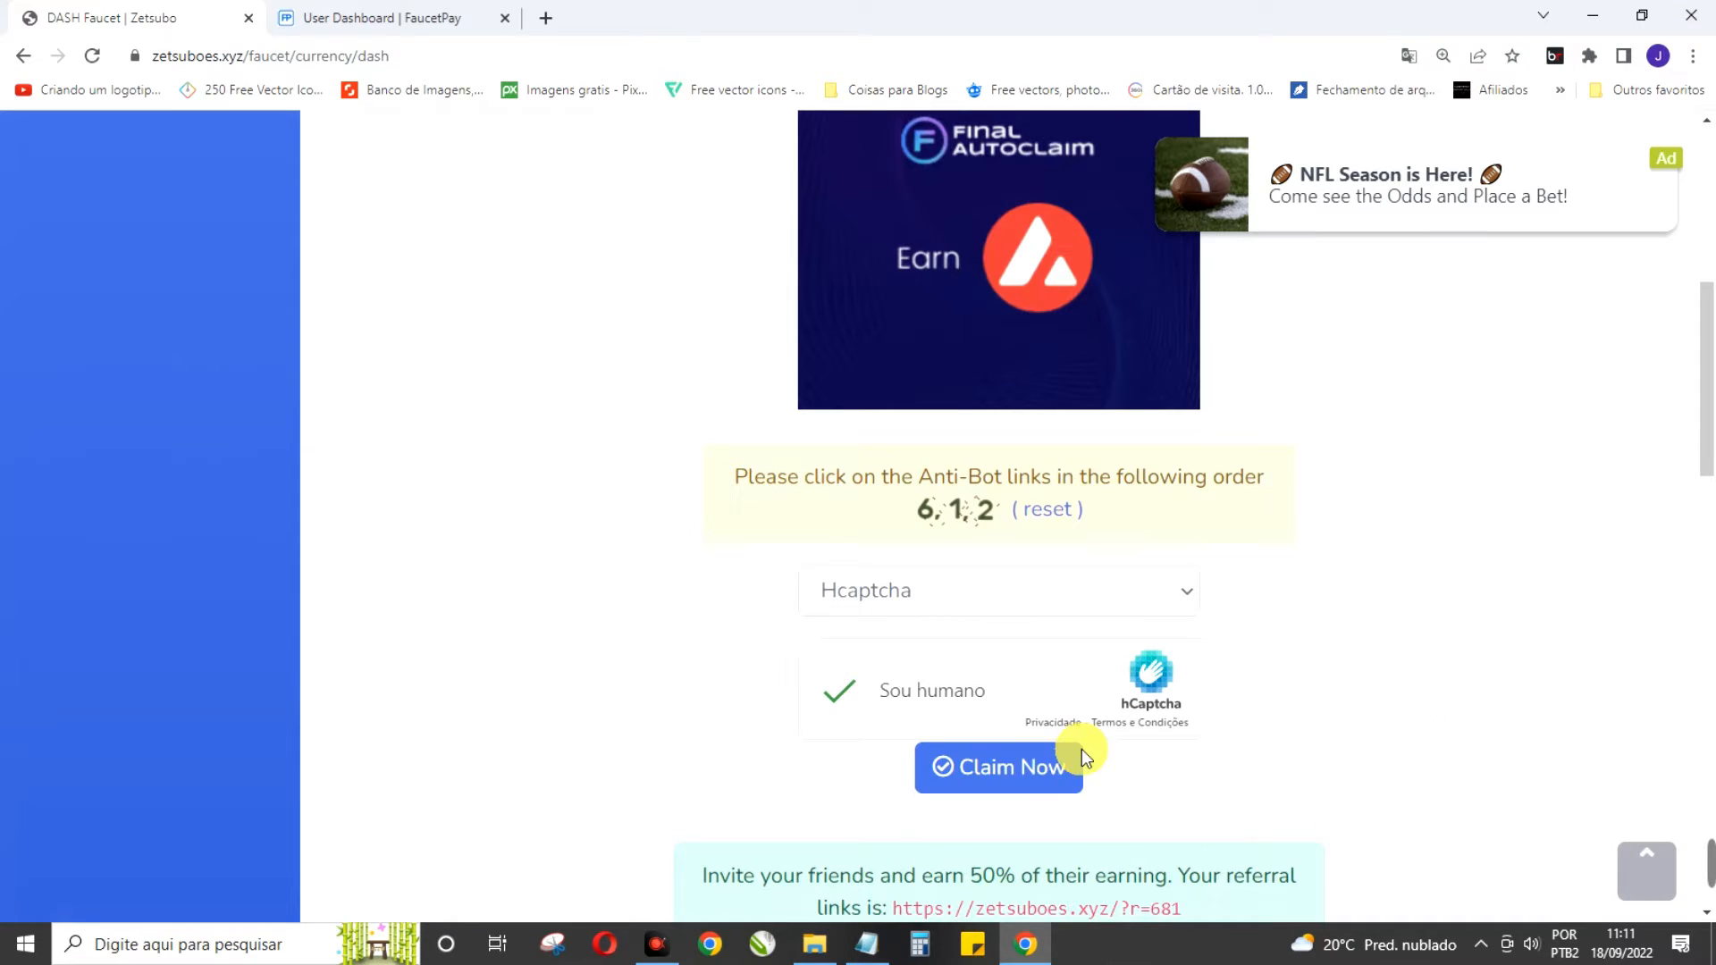
Submit the DASH claim with Claim Now and move to the FaucetPay dashboard
click(998, 767)
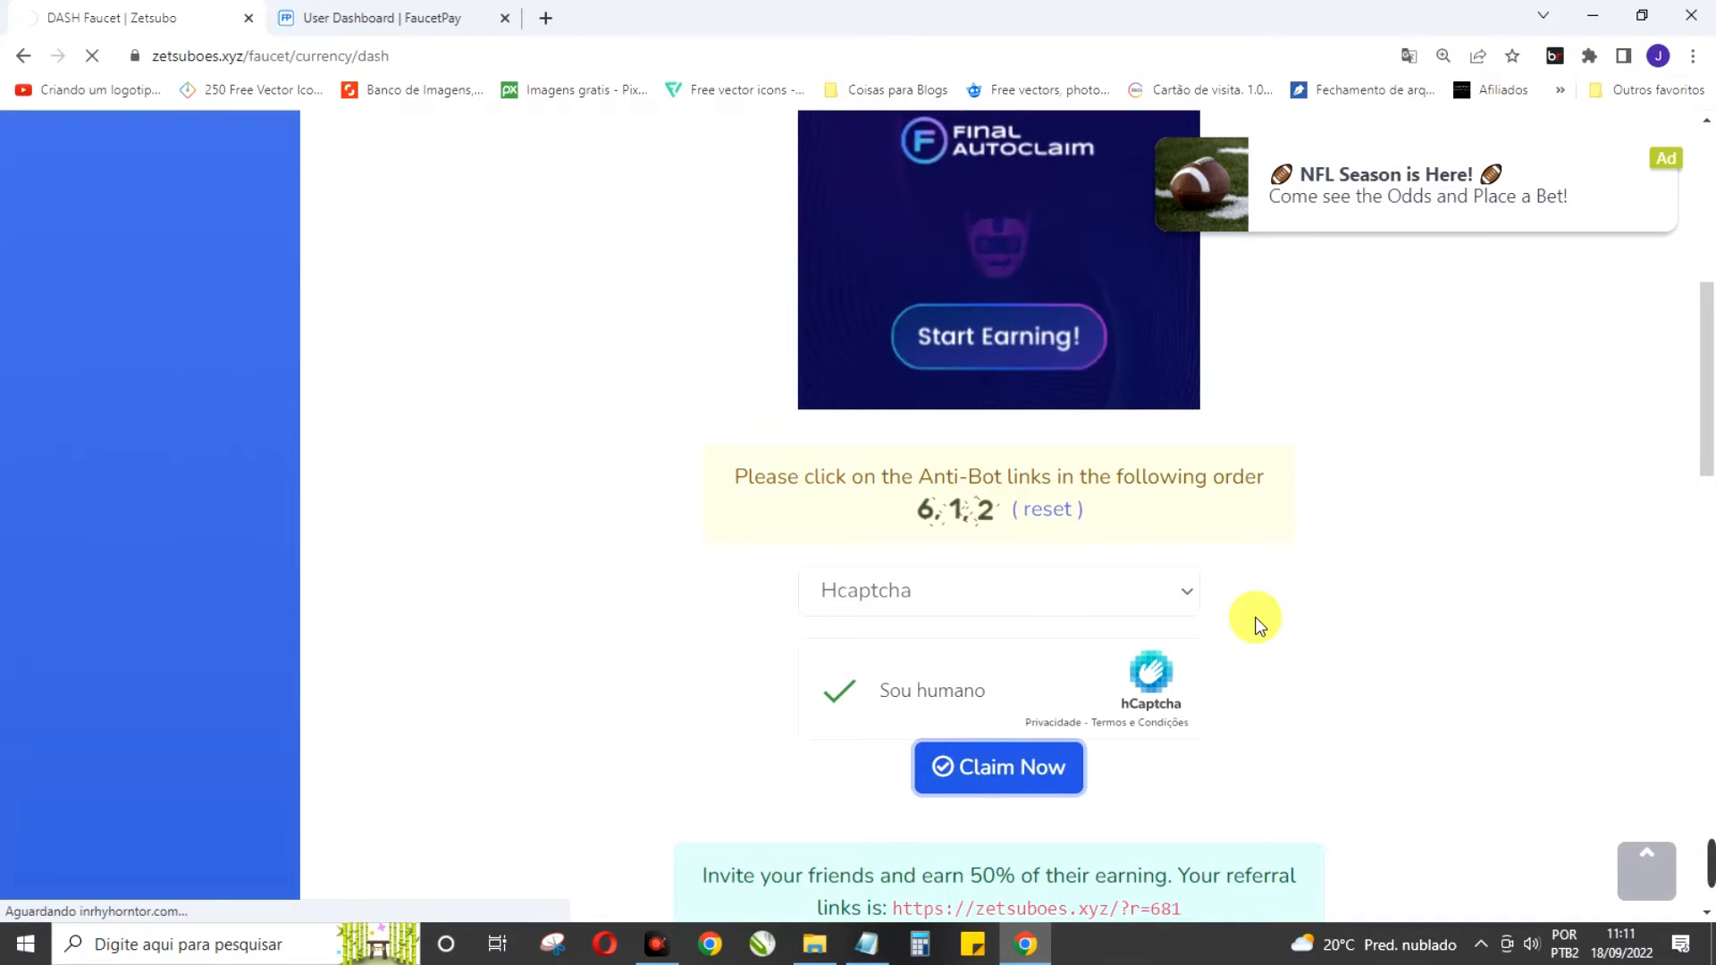
click(998, 767)
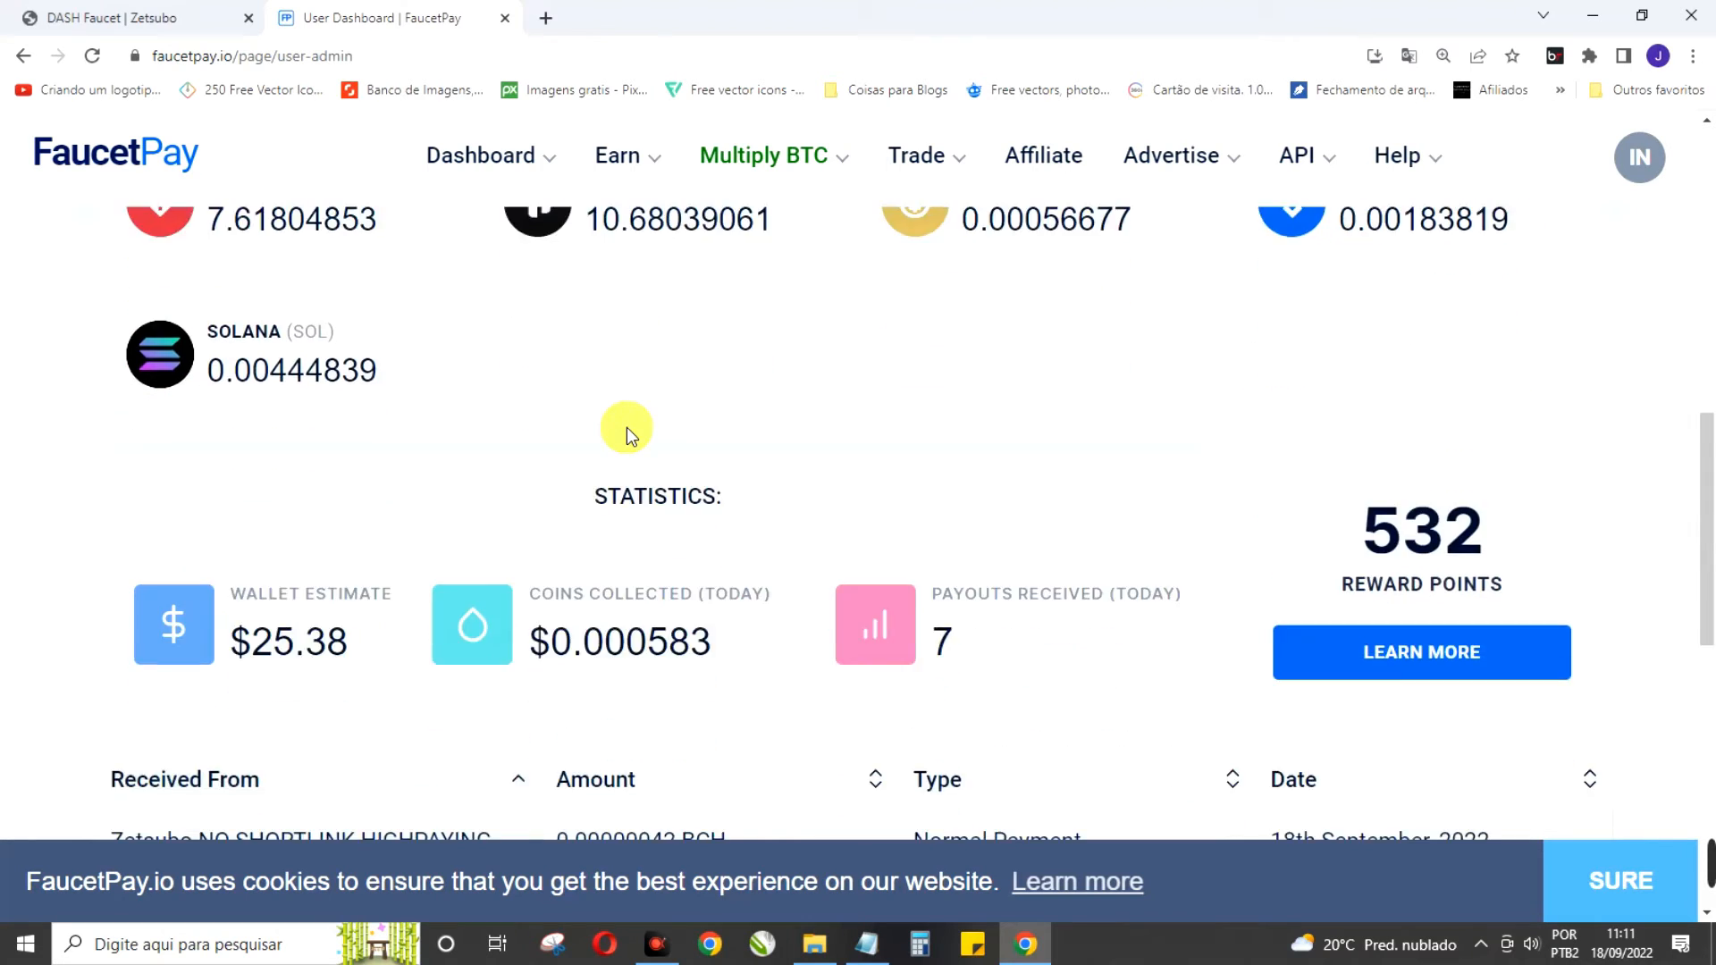
Reload the FaucetPay dashboard so the 0.00000114 DASH payment from Zetsubo appears
scroll(down, 3)
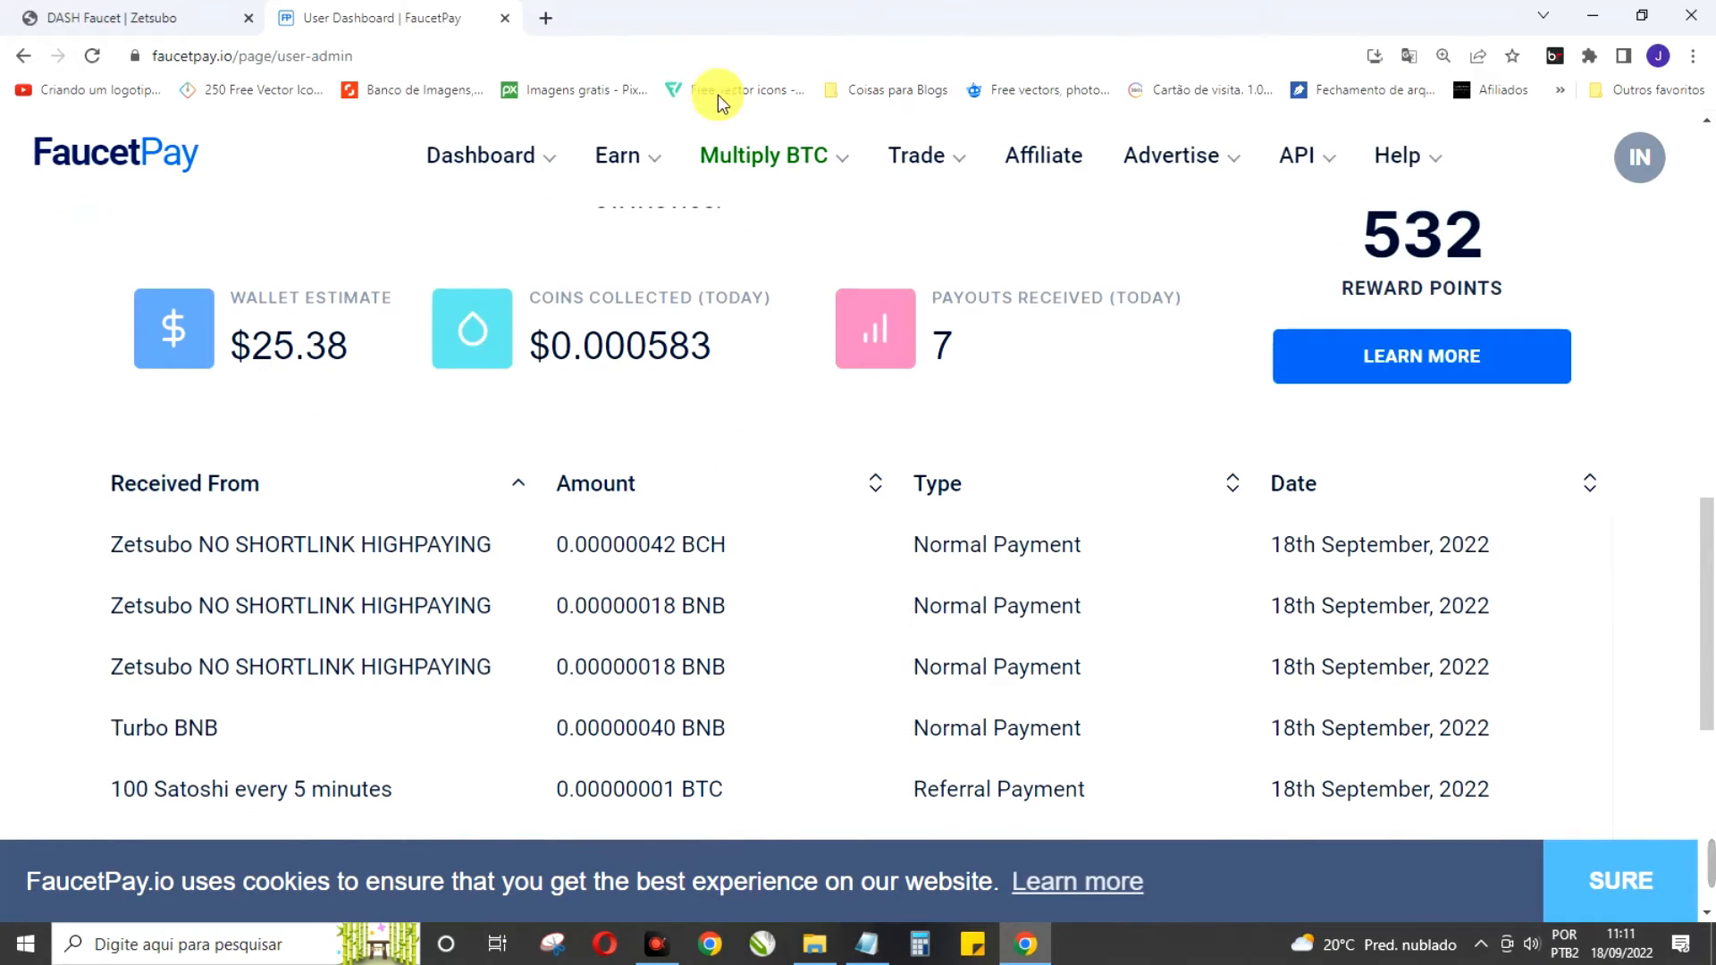
click(749, 89)
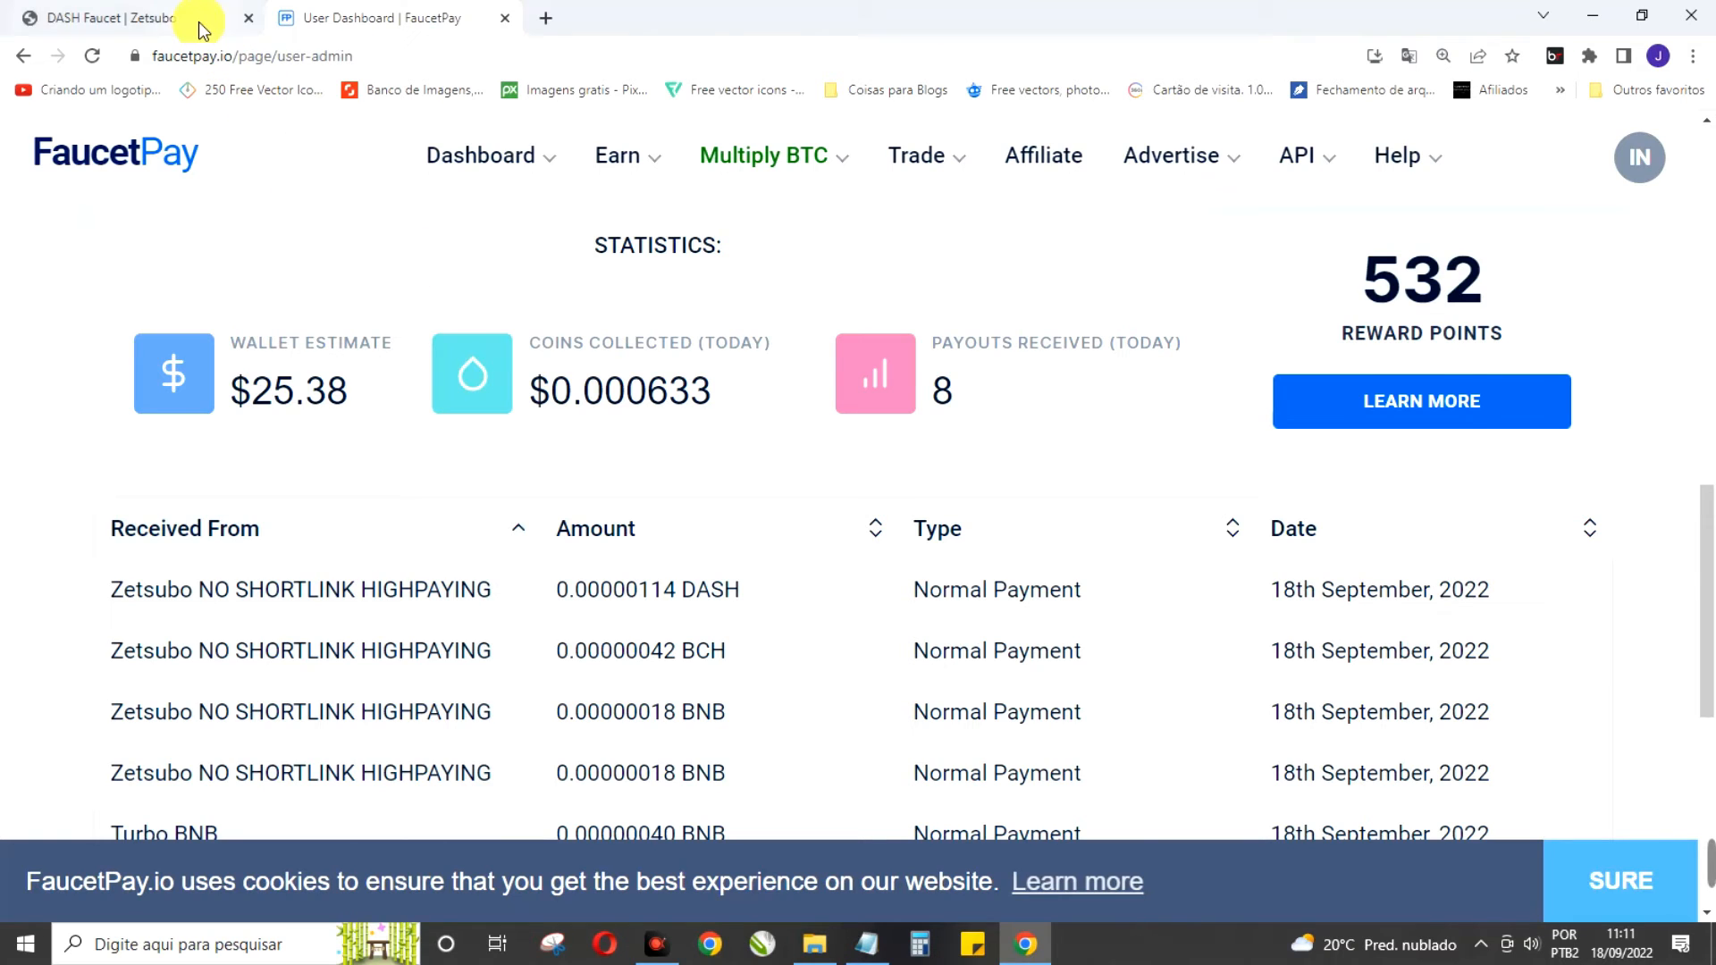
Return to the Zetsubo tab, close the AdBlock Max popup and OK the 0.00000114 DASH success notice
click(109, 18)
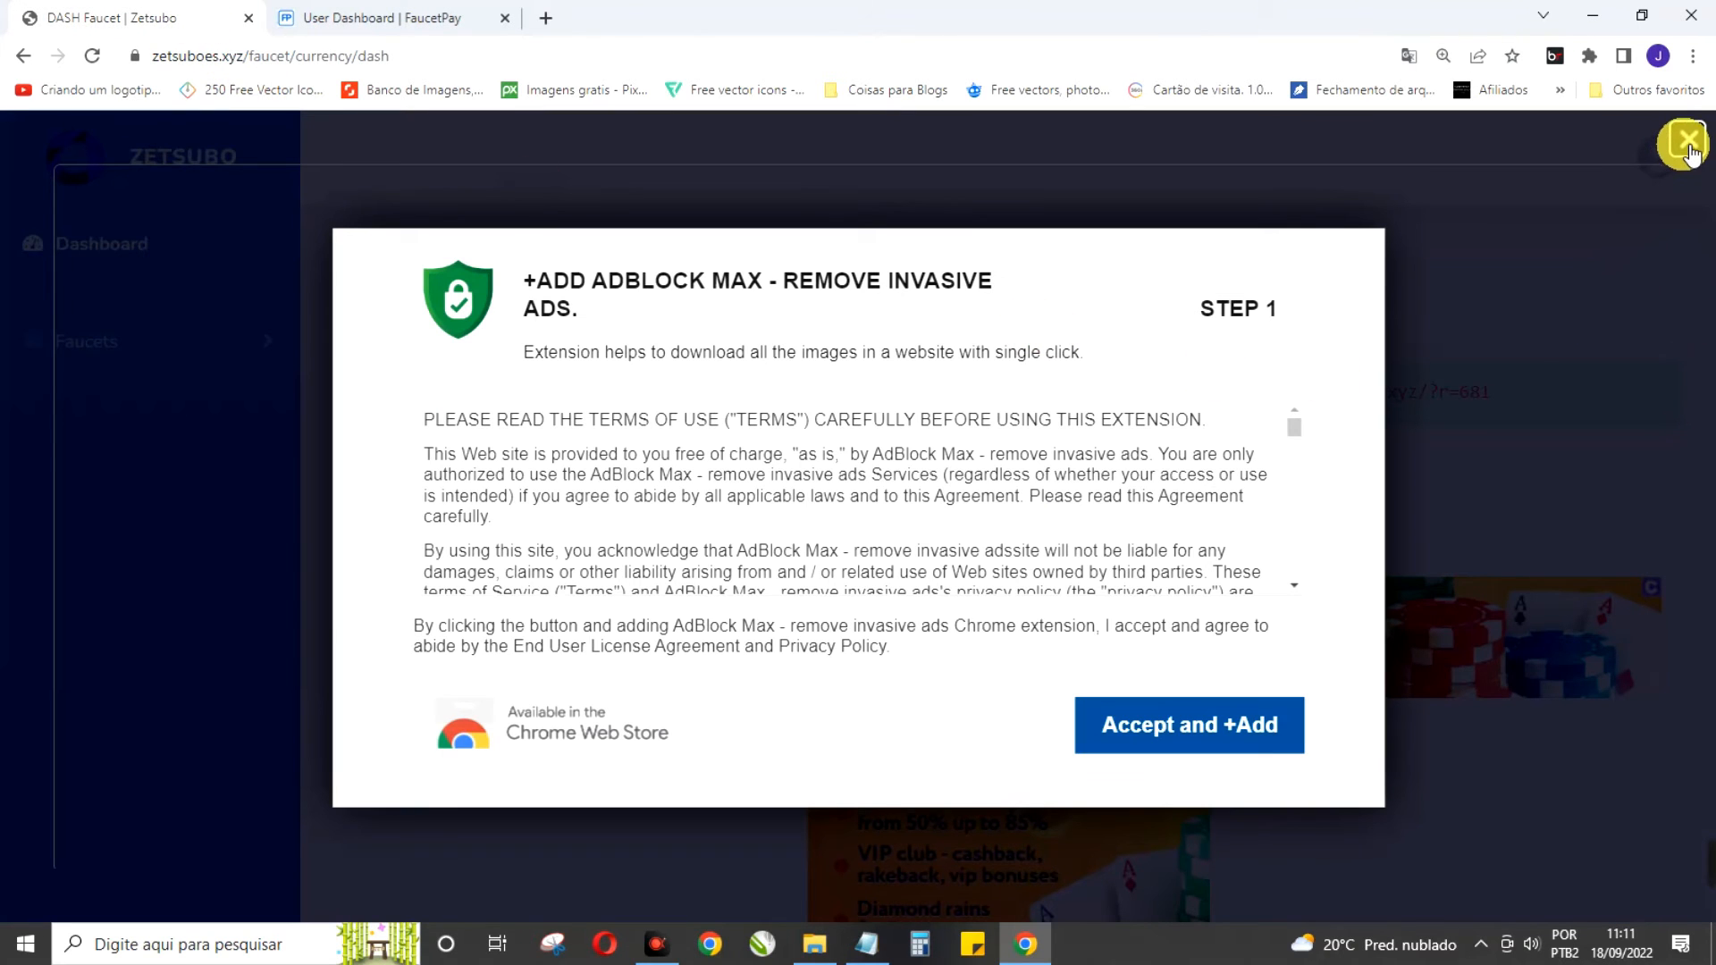
click(1691, 143)
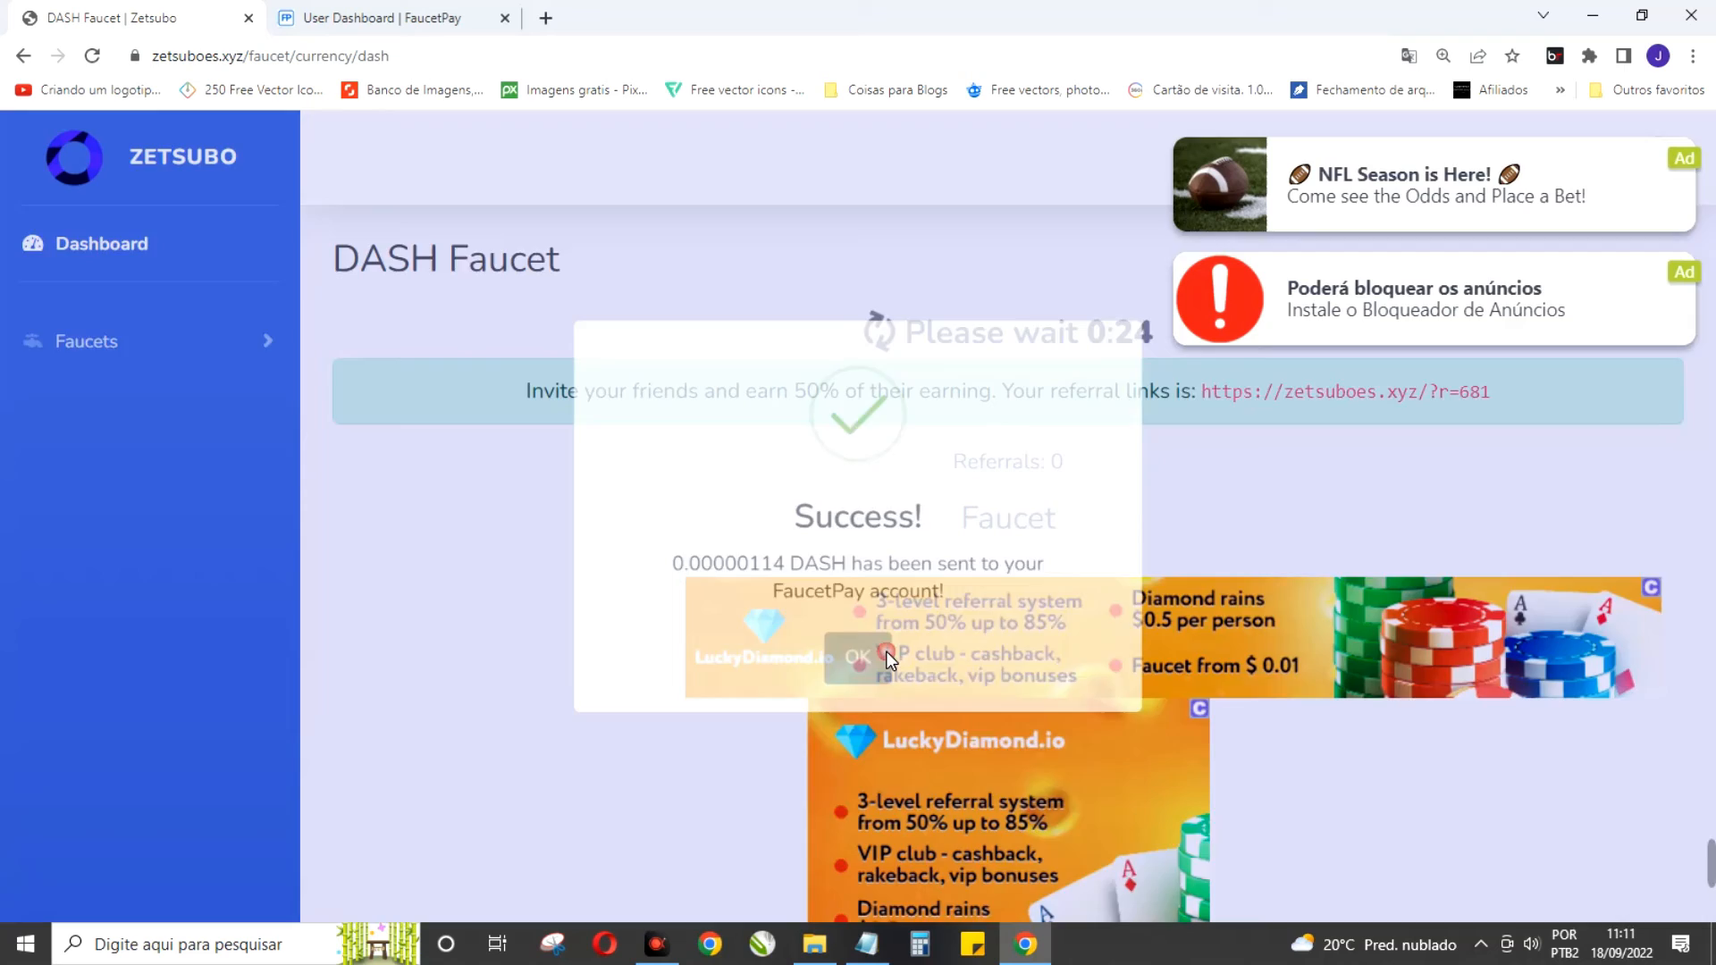
click(856, 656)
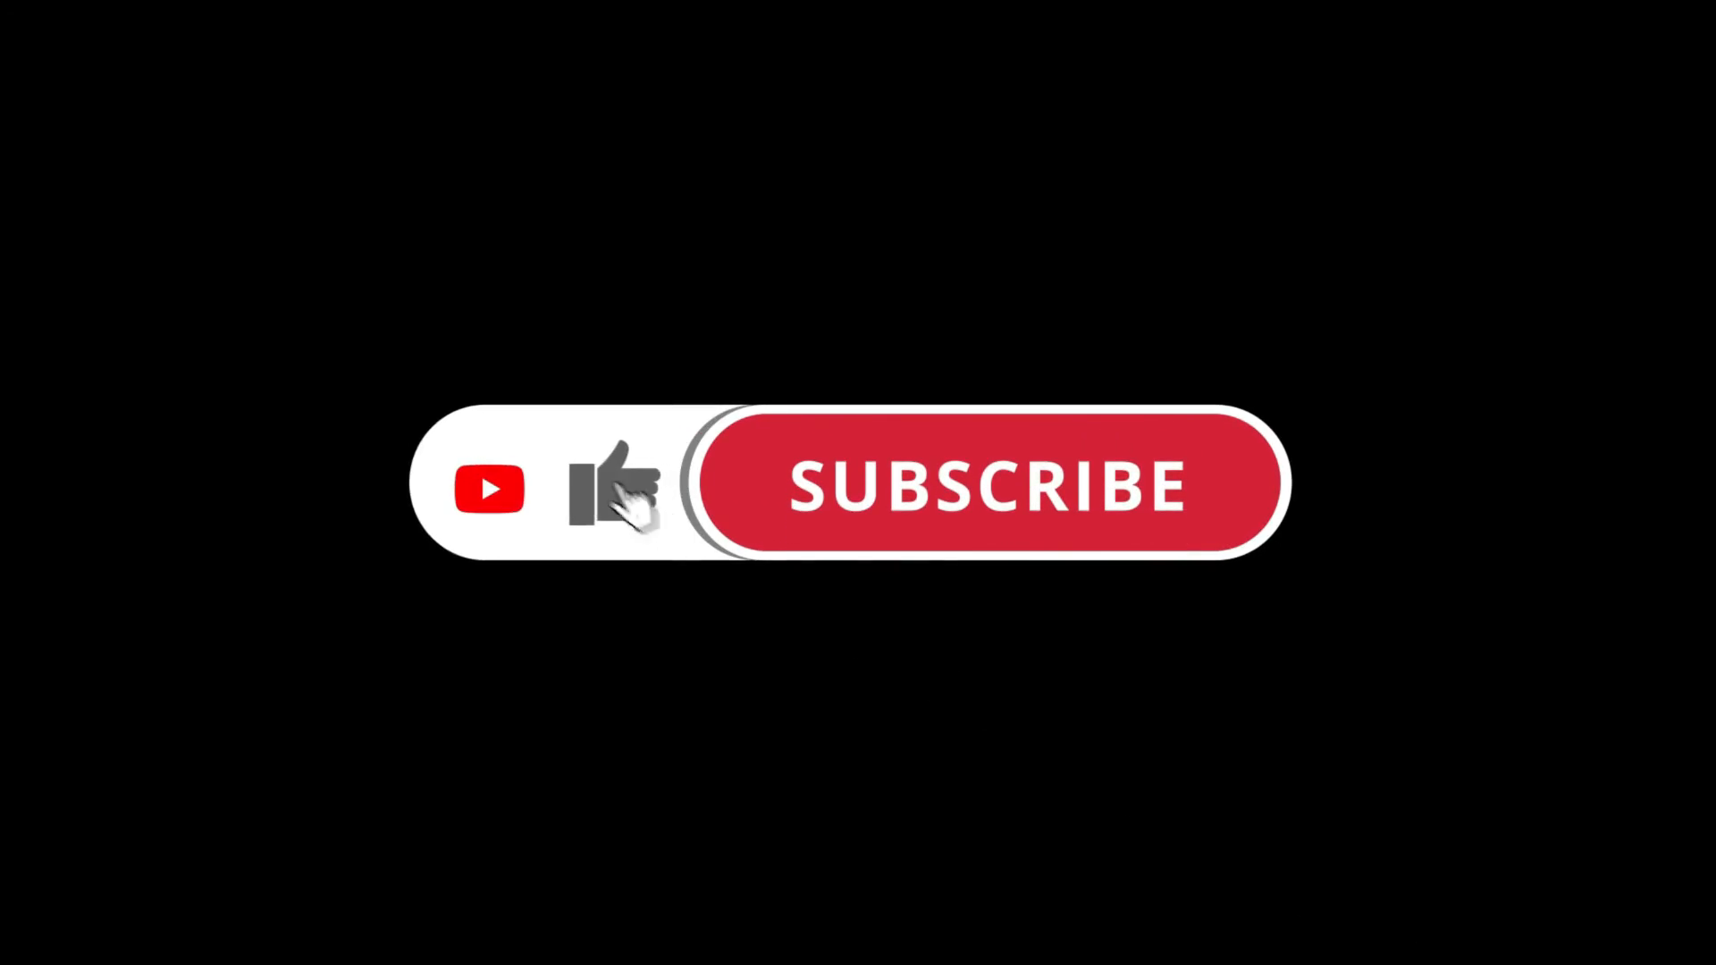
click(994, 486)
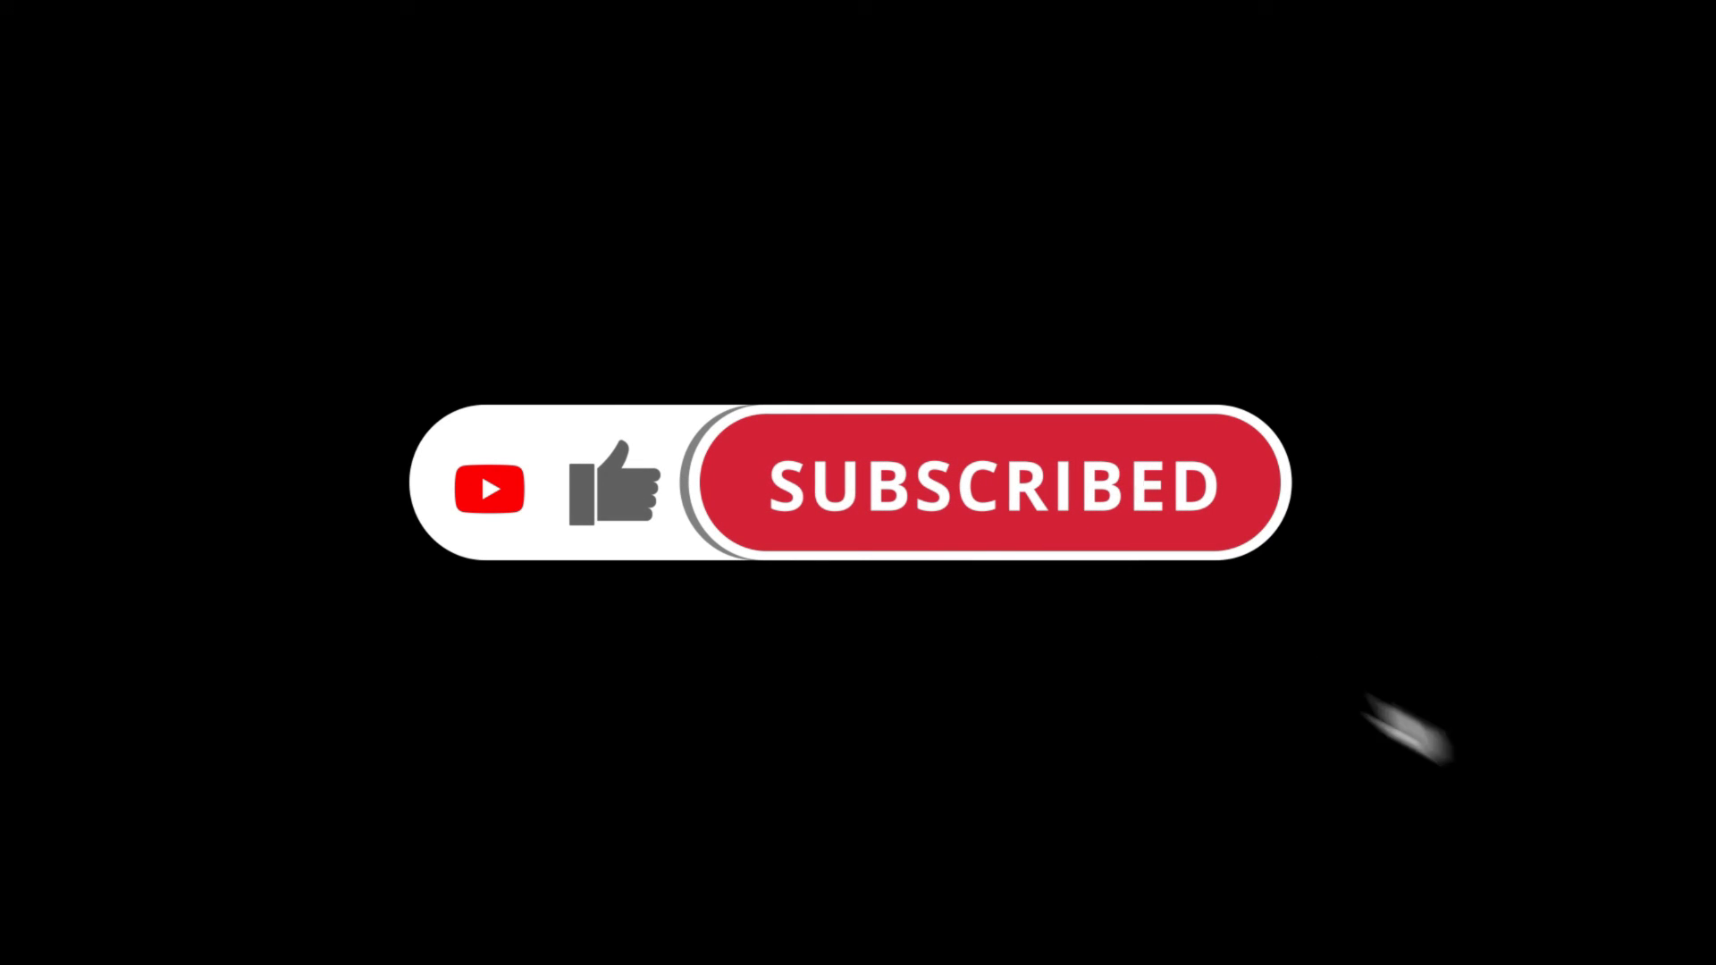